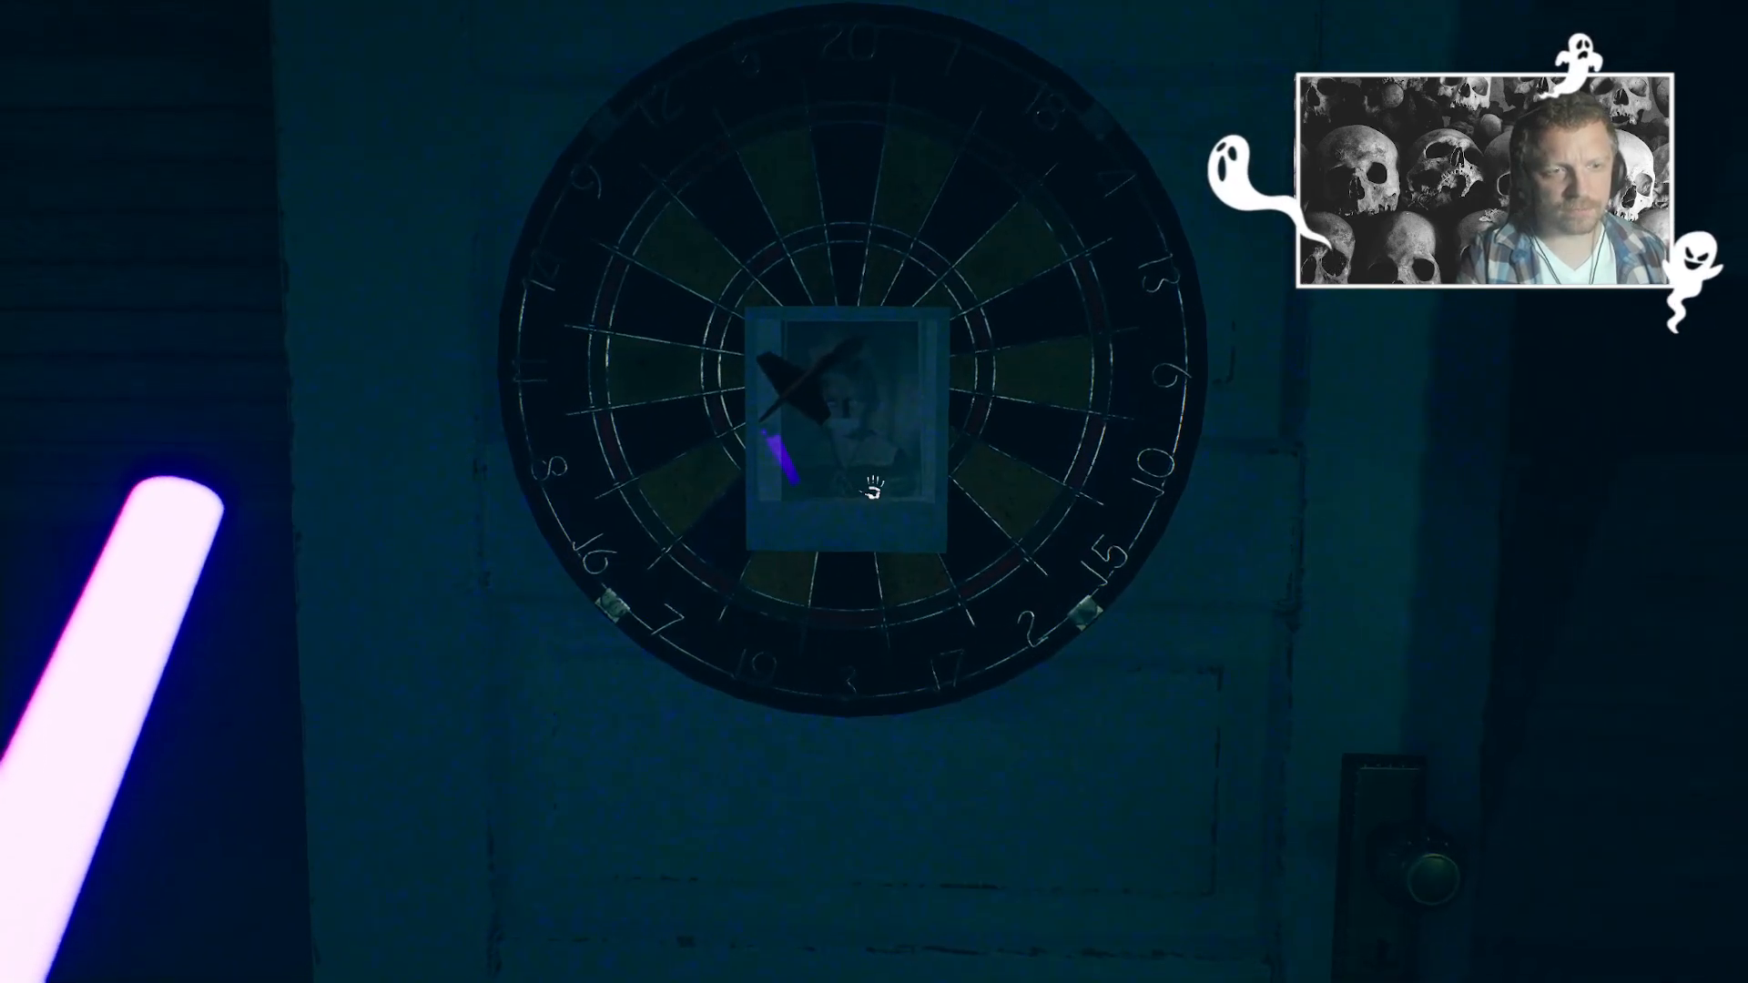
left_click(847, 435)
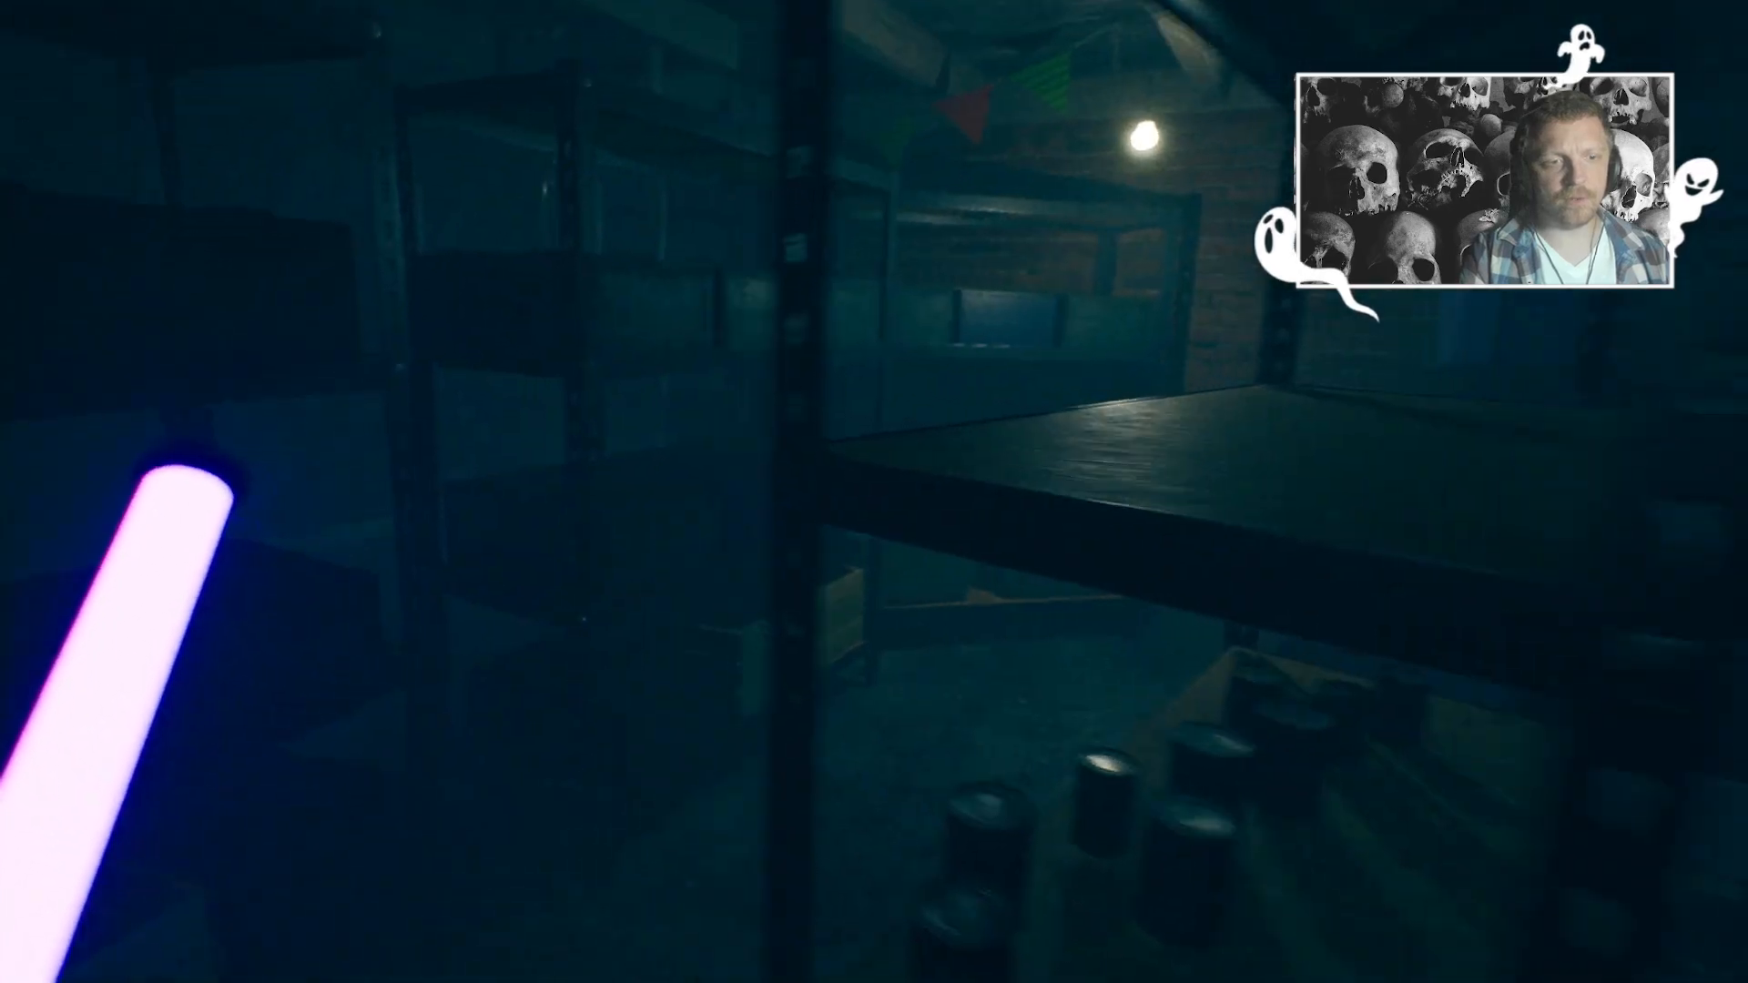
mouse_move(874, 492)
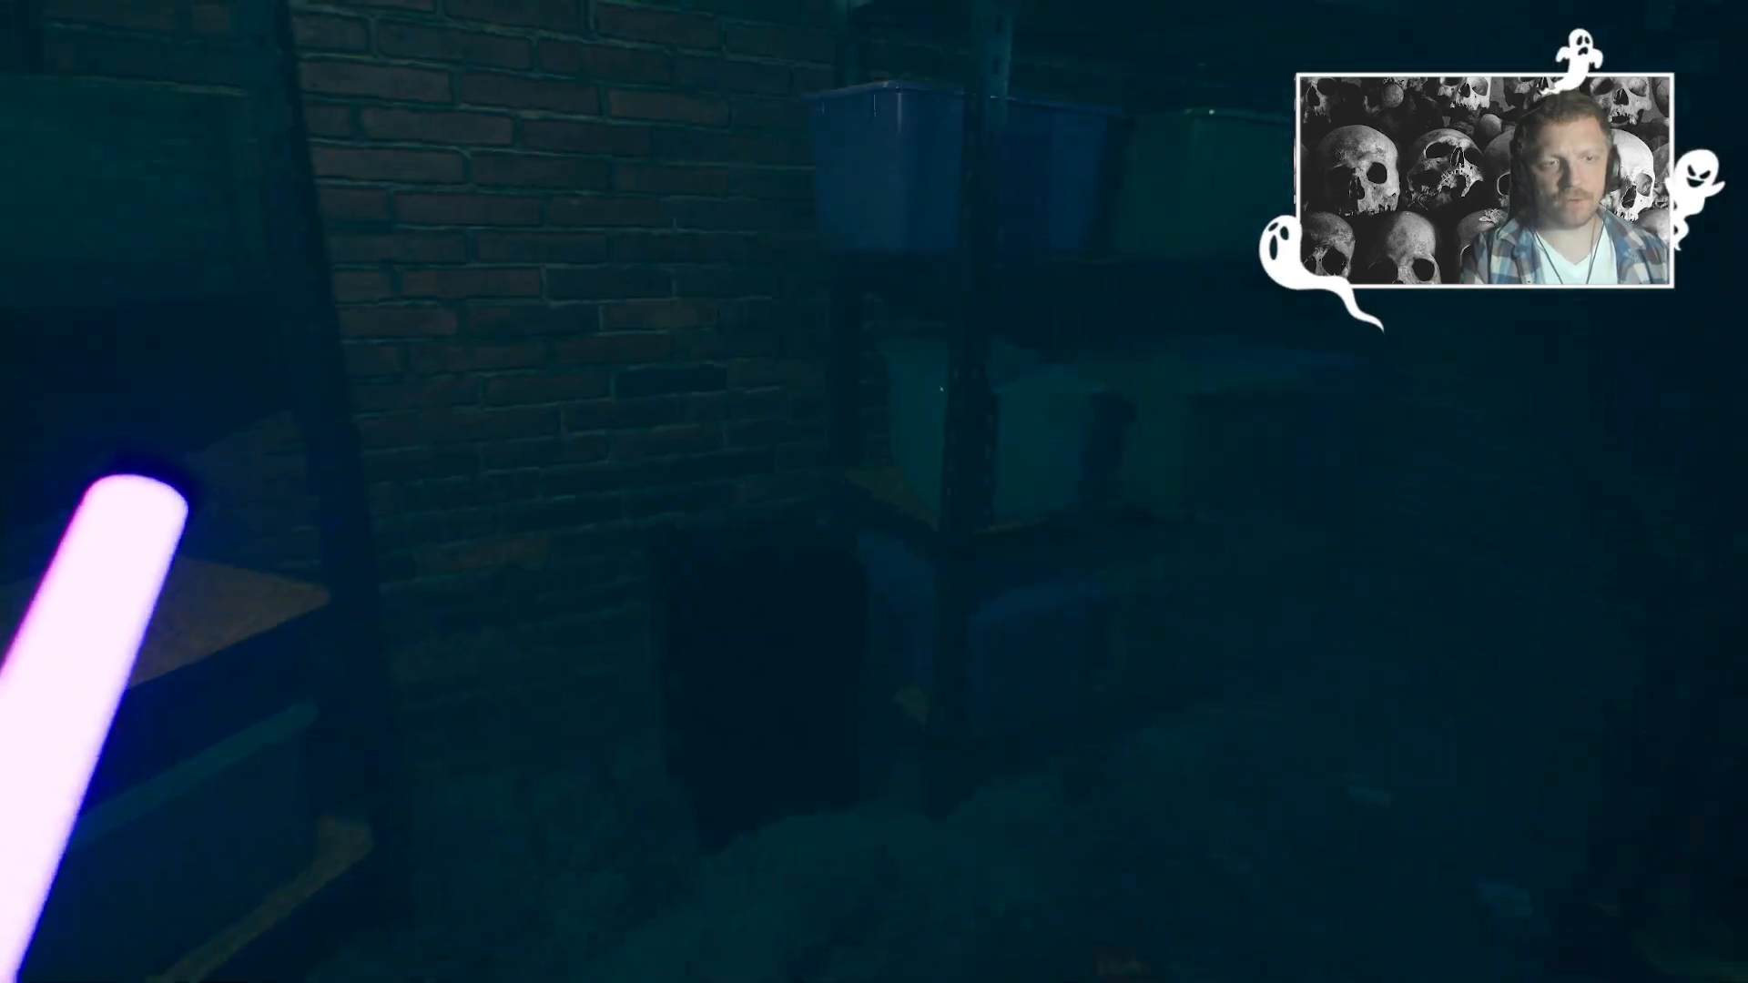